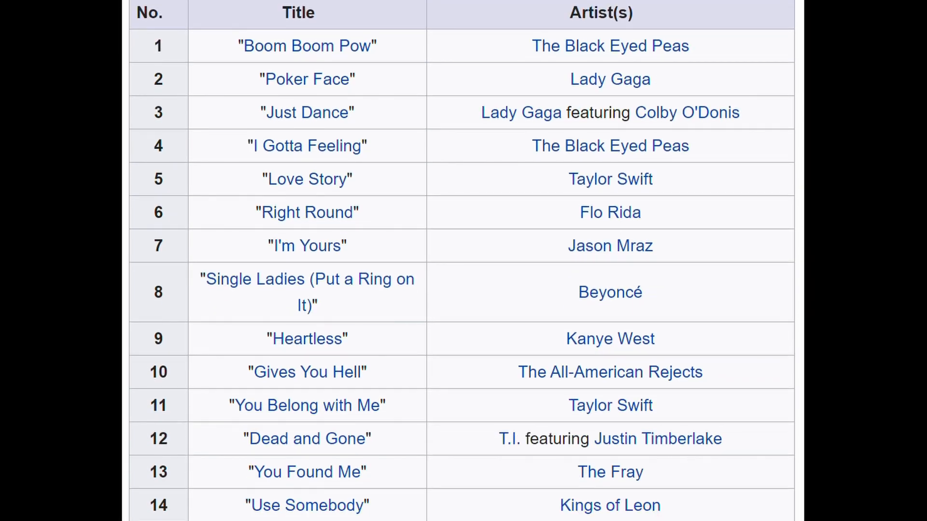
Scroll the 2009 song chart table from entry 1 down to about entry 33
{"action": "scroll", "scroll_direction": "down", "scroll_amount": 3}
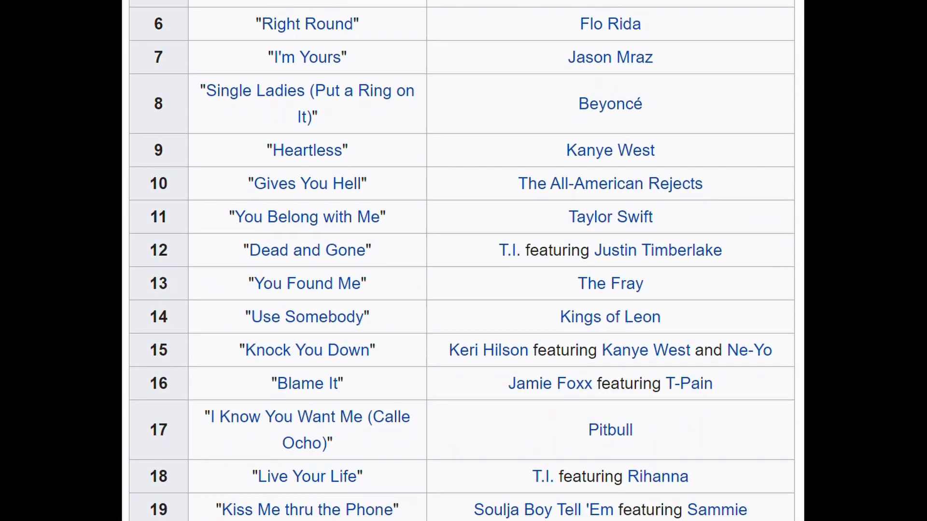
{"action": "scroll", "scroll_direction": "down", "scroll_amount": 3}
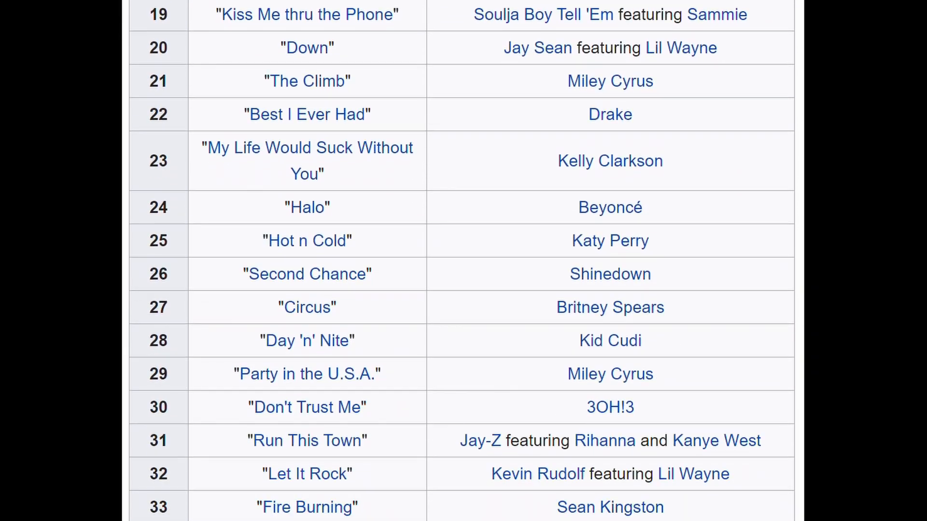
{"action": "scroll", "scroll_direction": "down", "scroll_amount": 3}
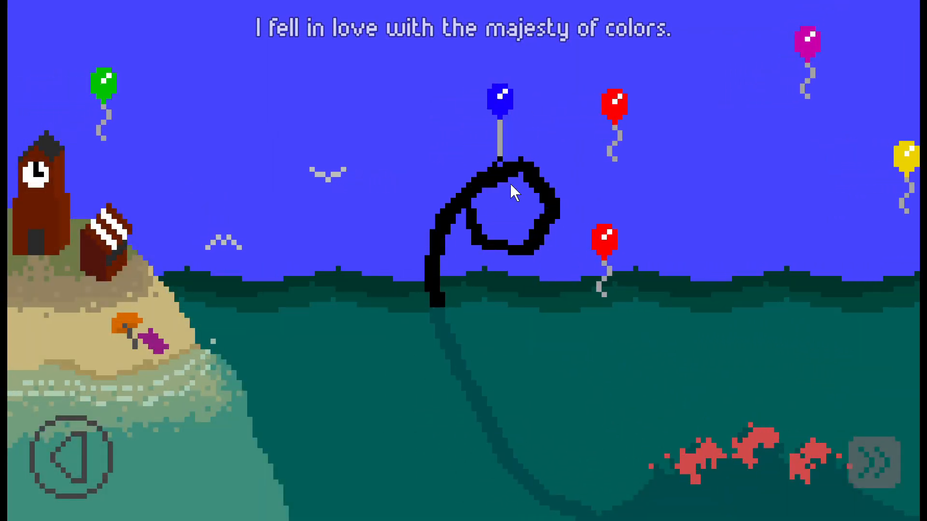
Guide the tentacle to the balloons and the fishing boat, advancing the story text
{"action": "left_click", "coordinate": [892, 462]}
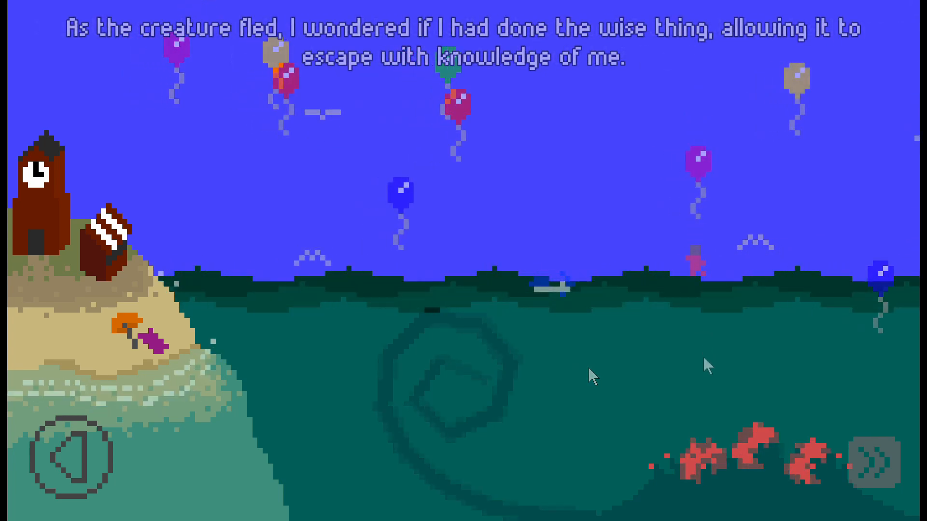
{"action": "left_click", "coordinate": [880, 458]}
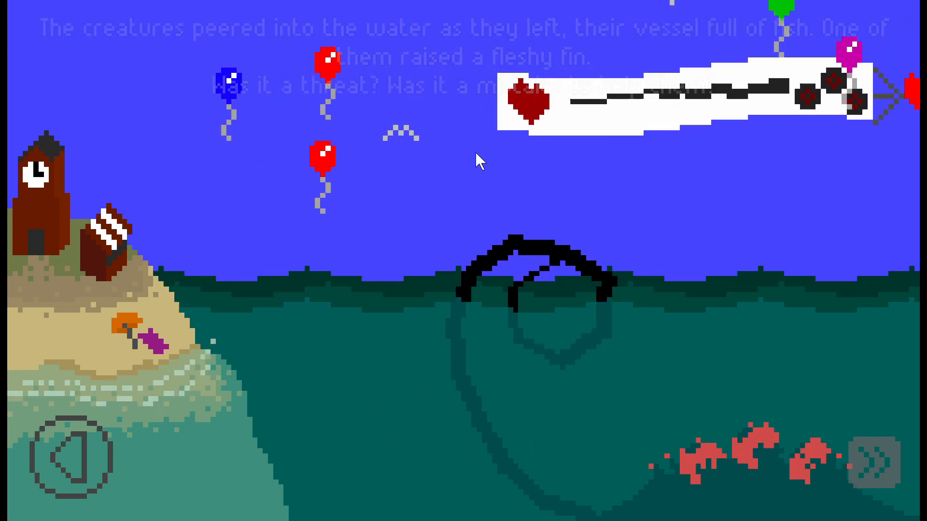
{"action": "left_click", "coordinate": [882, 463]}
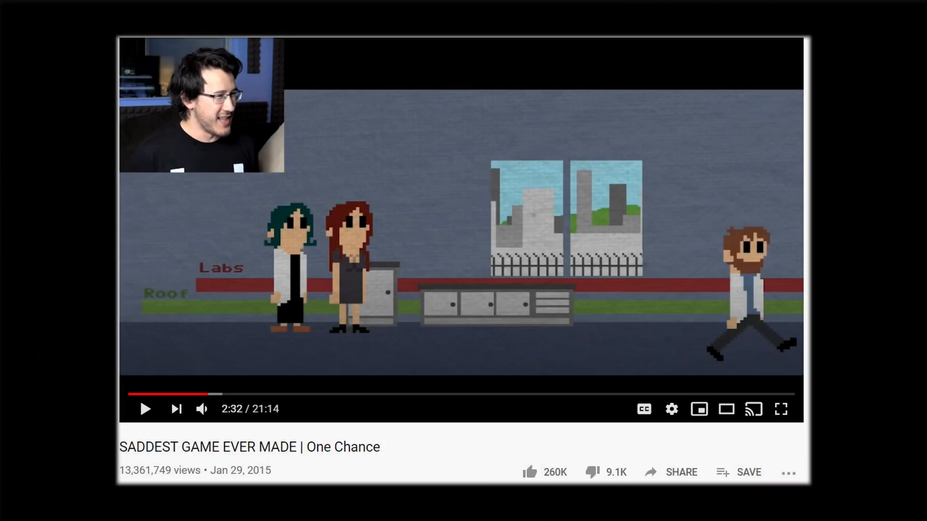
Start the One Chance playthrough video to show the lab corridor scene
{"action": "left_click", "coordinate": [780, 408]}
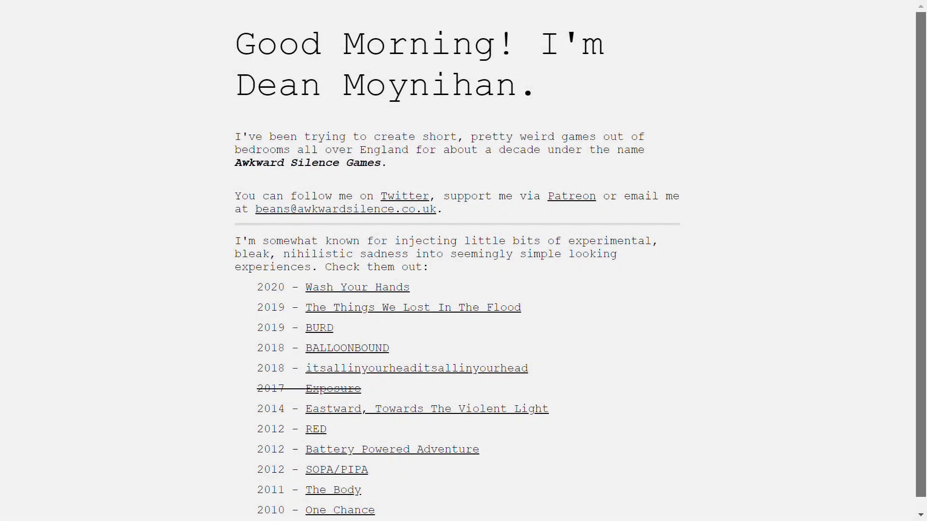
{"action": "scroll", "scroll_direction": "down", "scroll_amount": 3}
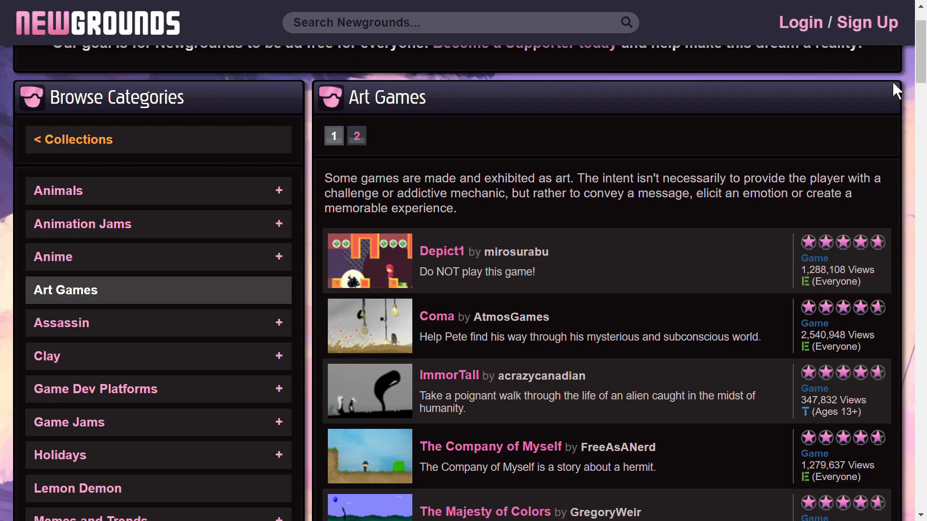
{"action": "scroll", "scroll_direction": "down", "scroll_amount": 3}
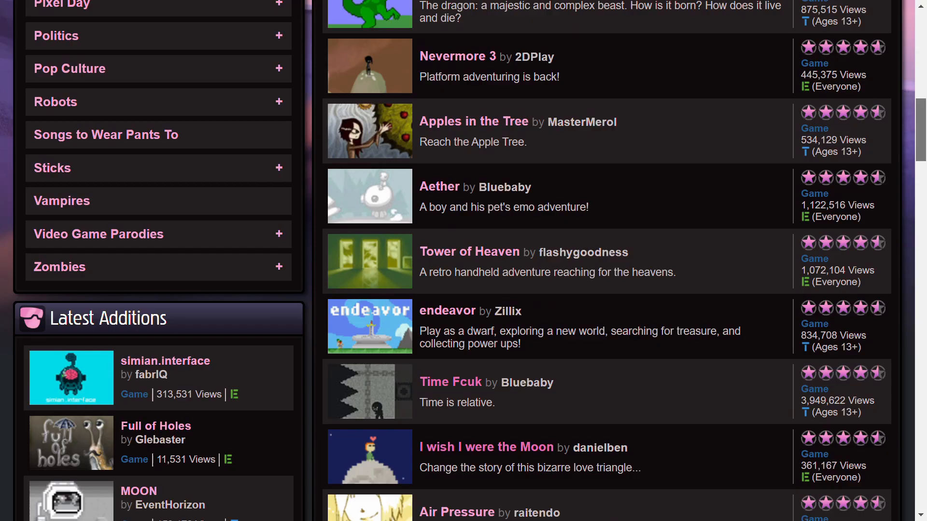
{"action": "scroll", "scroll_direction": "down", "scroll_amount": 3}
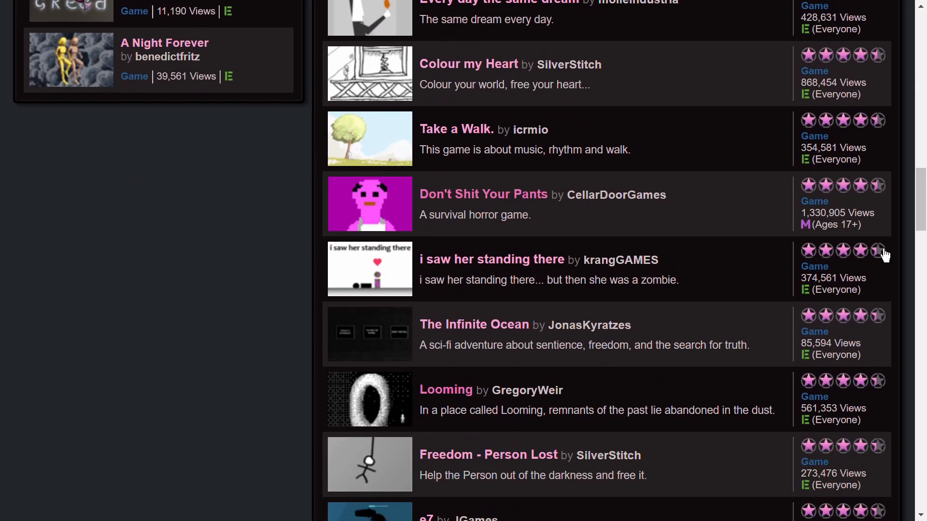
{"action": "mouse_move", "coordinate": [597, 211]}
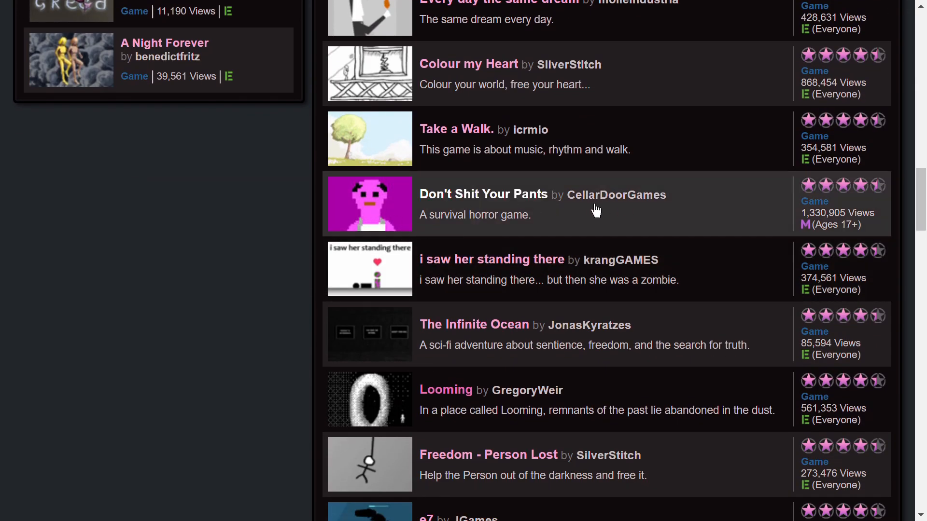
{"action": "mouse_move", "coordinate": [872, 106]}
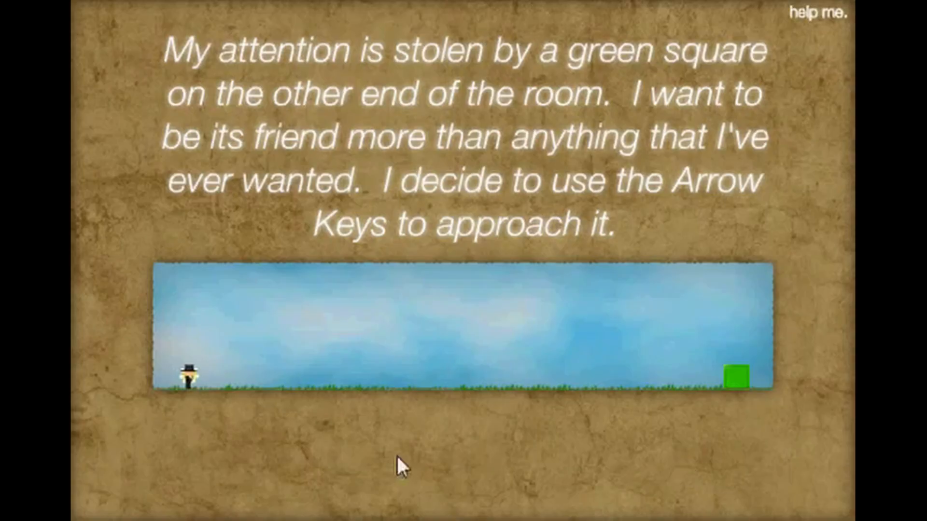
Walk the character right to the green door and enter the two-platform room
{"action": "key", "text": "Right"}
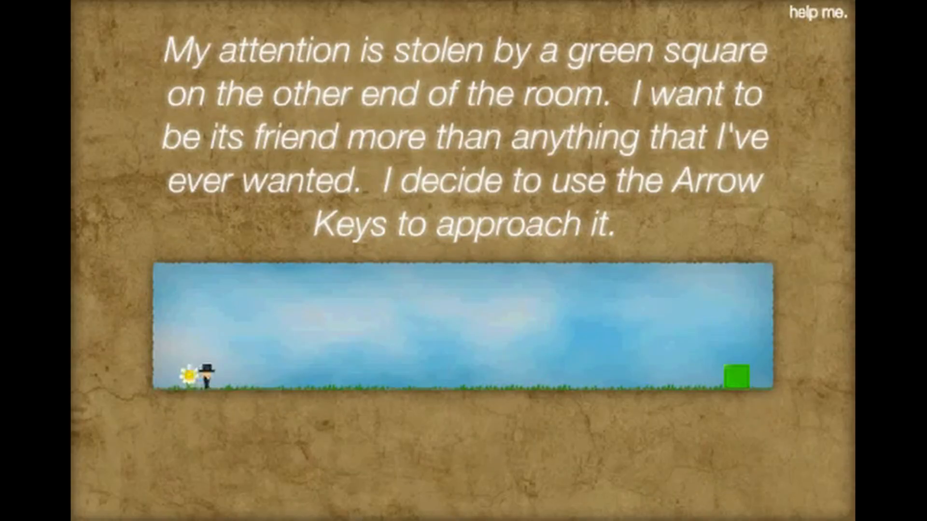
{"action": "key", "text": "Right"}
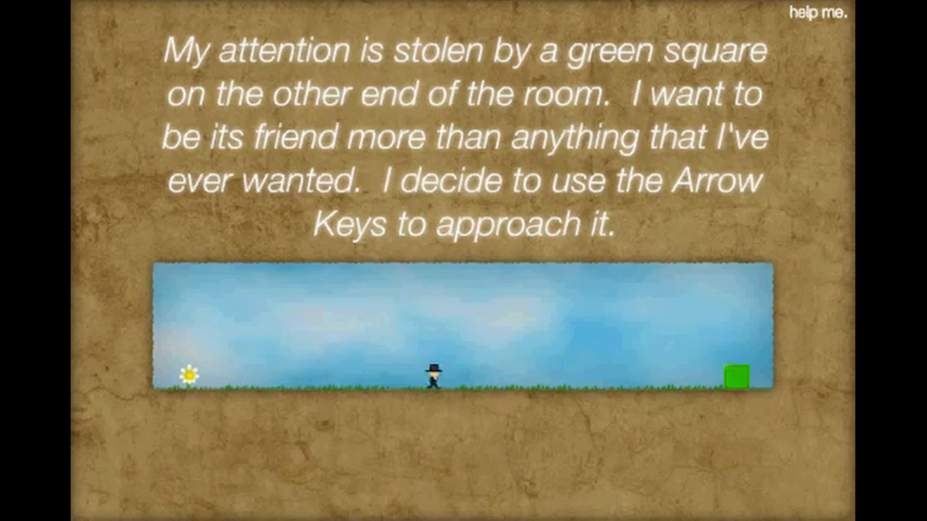
{"action": "key", "text": "Right"}
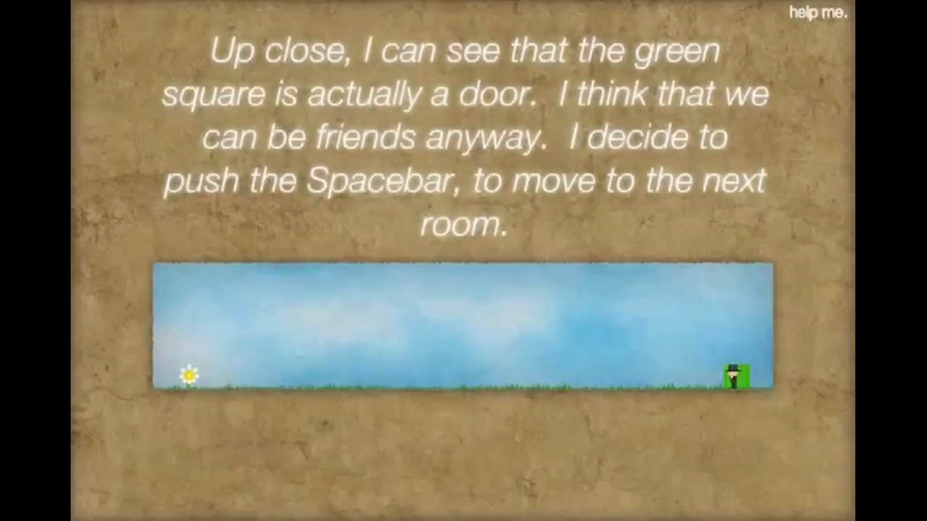
{"action": "key", "text": "space"}
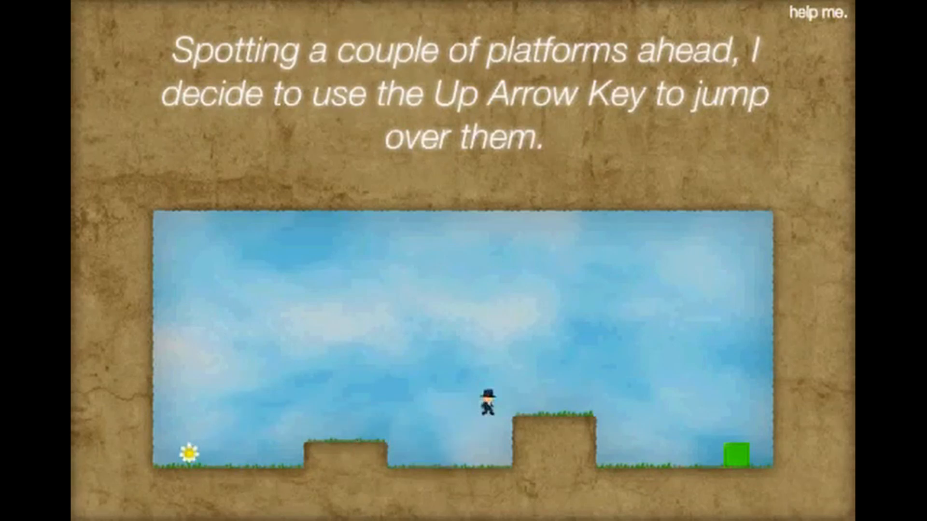
Jump over the platforms and block gaps to reach the raised-ledge level
{"action": "key", "text": "up"}
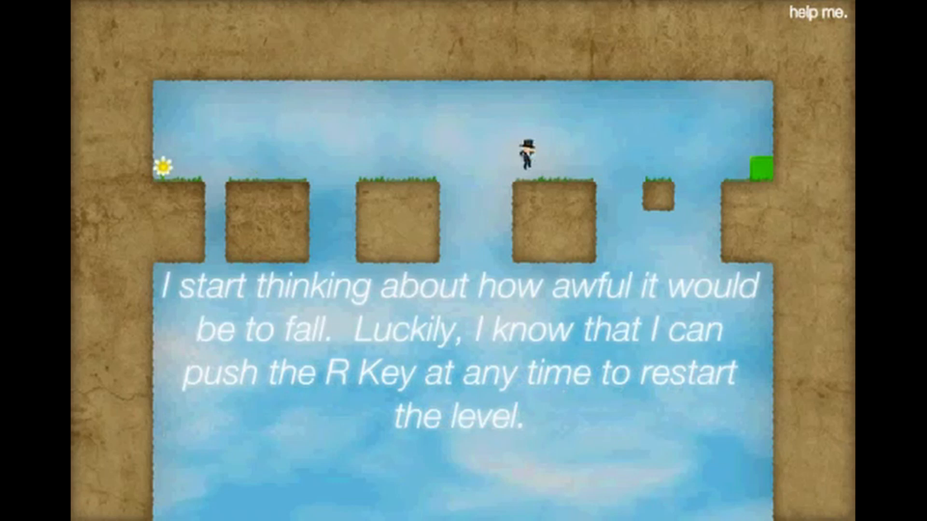
{"action": "key", "text": "Right"}
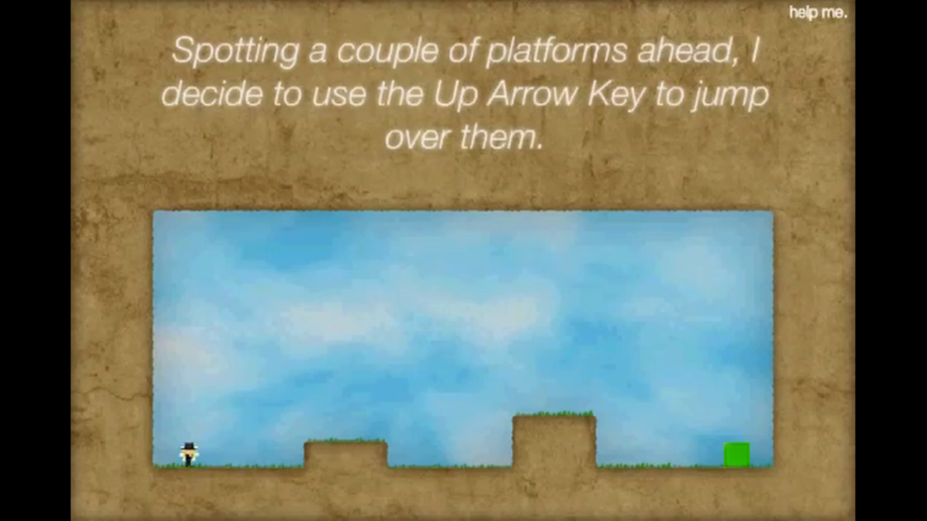
{"action": "key", "text": "Up"}
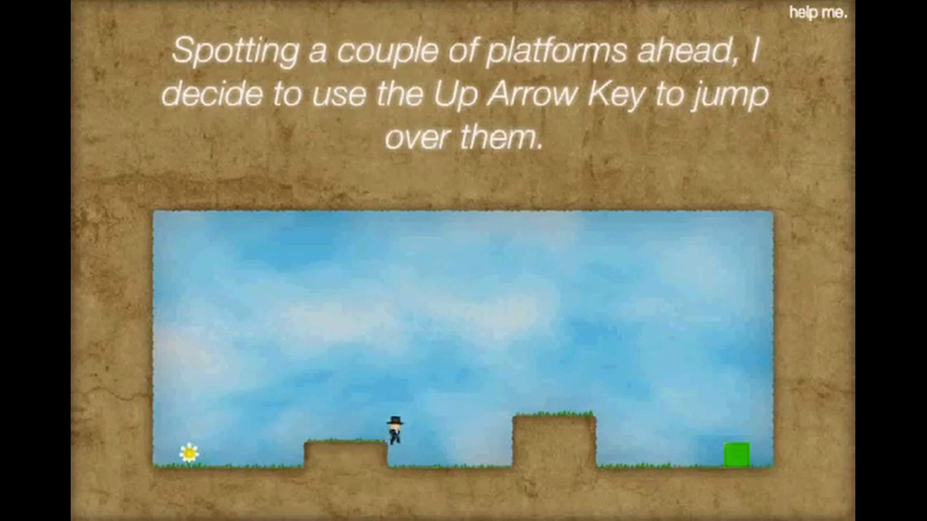
{"action": "key", "text": "Up"}
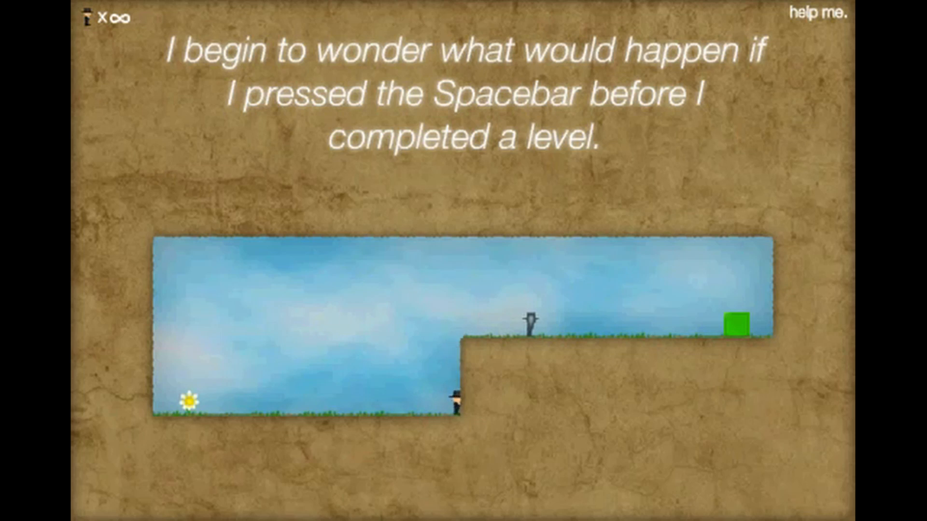
Jump onto the ghost copy to the ledge and head to the green door
{"action": "key", "text": "space"}
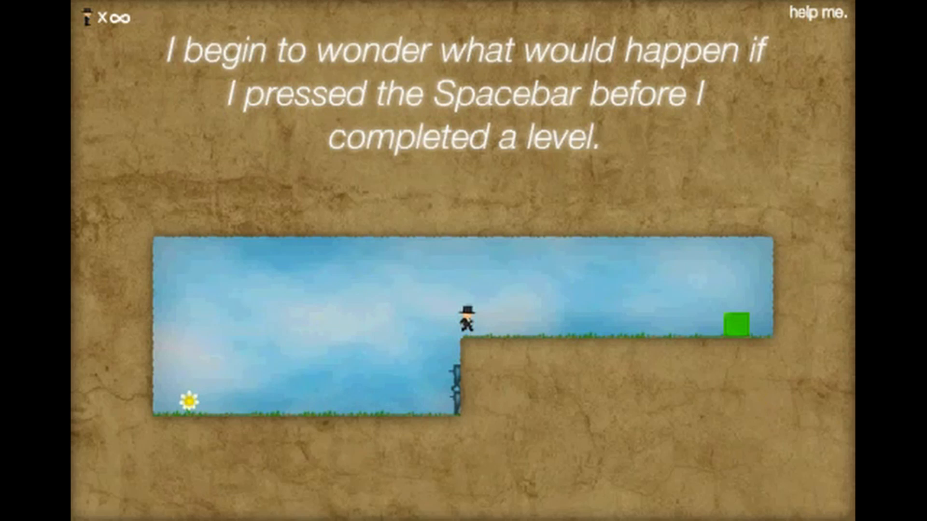
{"action": "key", "text": "space"}
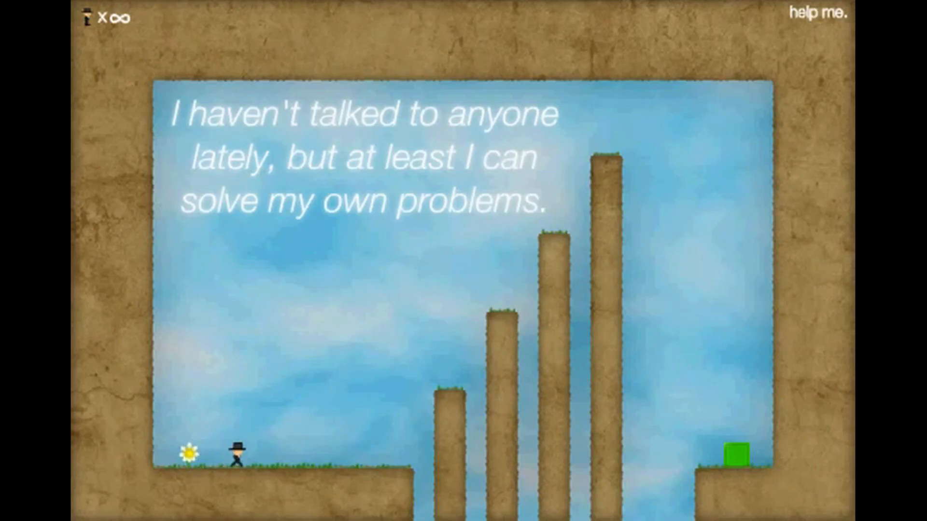
Leave a ghost copy as a step and climb onto the second, taller pillar
{"action": "key", "text": "Right"}
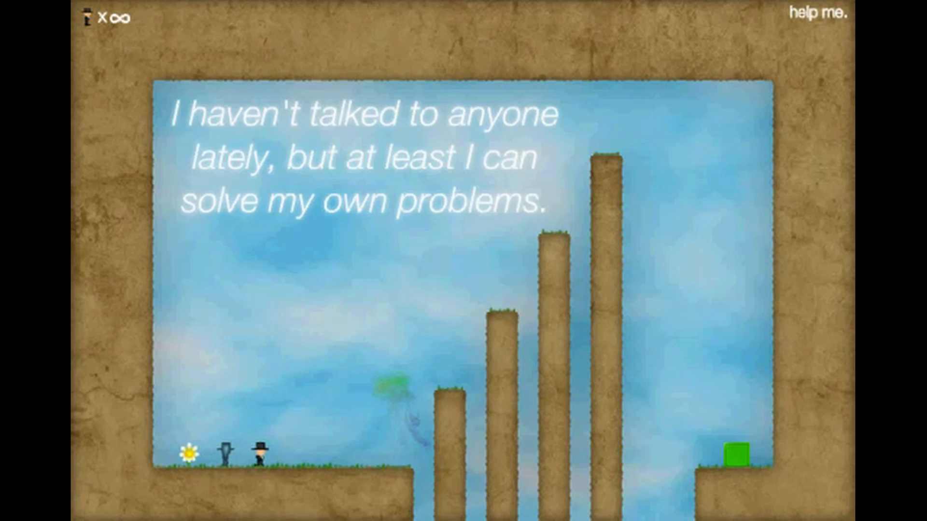
{"action": "key", "text": "Right"}
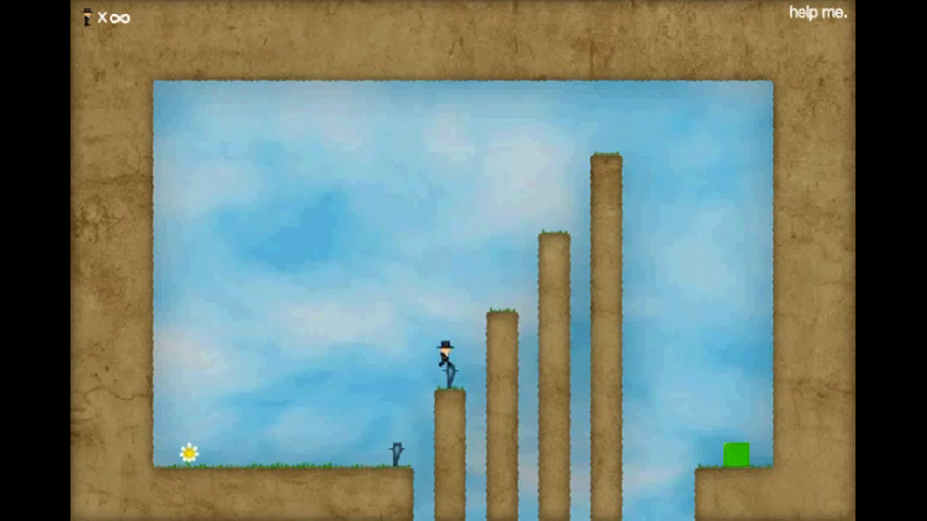
{"action": "key", "text": "up"}
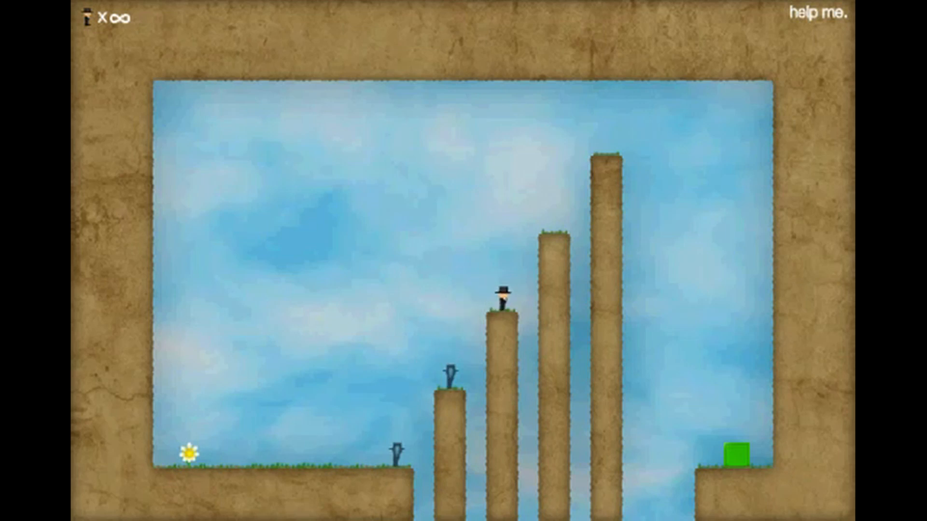